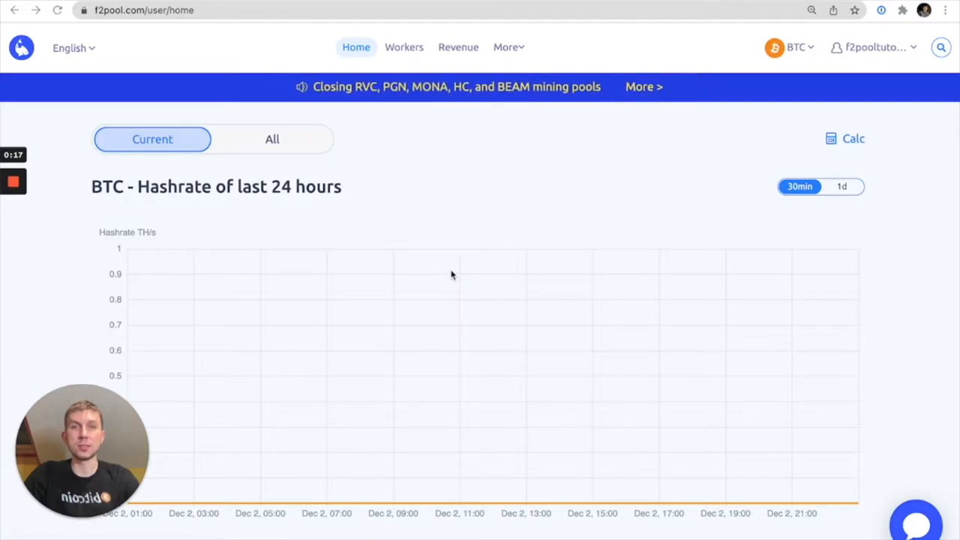
mouse_move(869, 54)
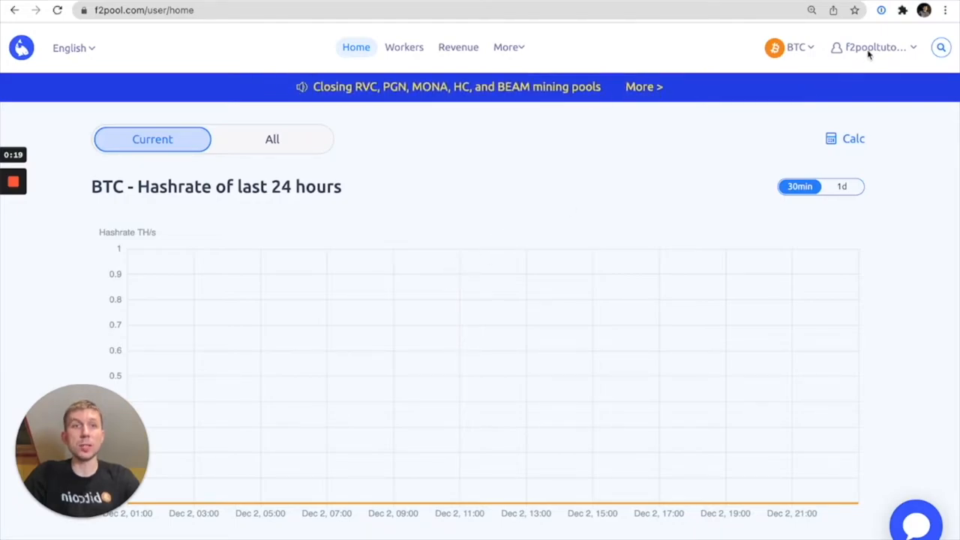
- Show the account menu listing the peterf2 and f2pooltutorial accounts
click(874, 47)
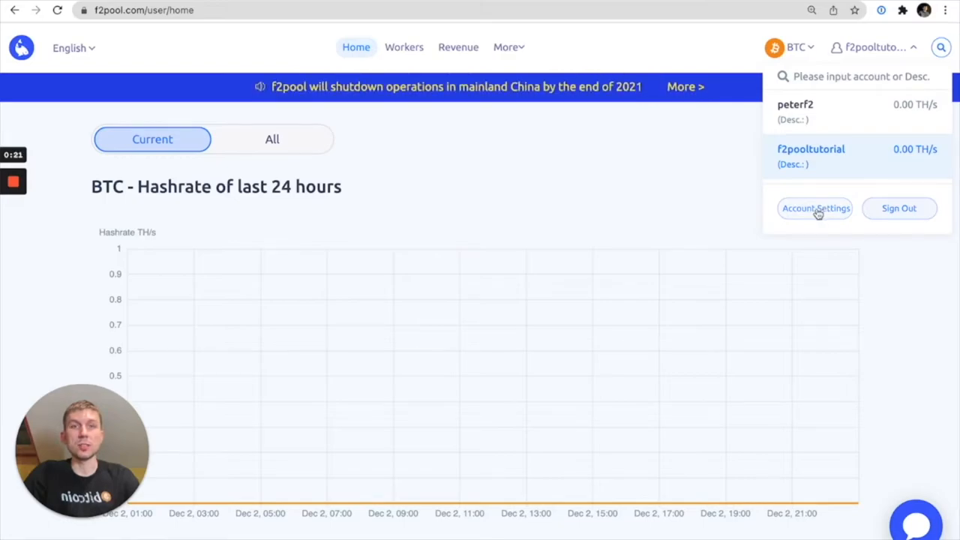
- Go to Account Settings with the Mining Accounts list
click(817, 209)
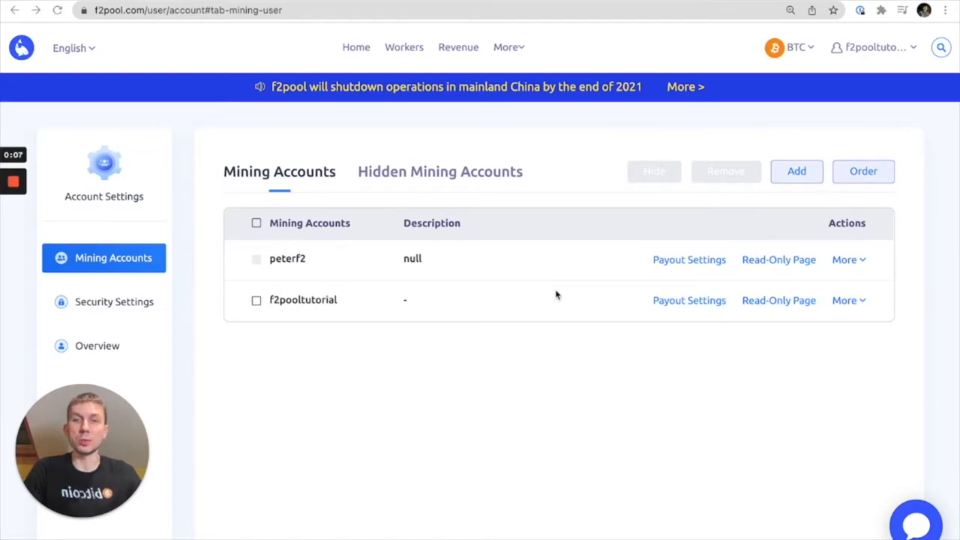
mouse_move(381, 310)
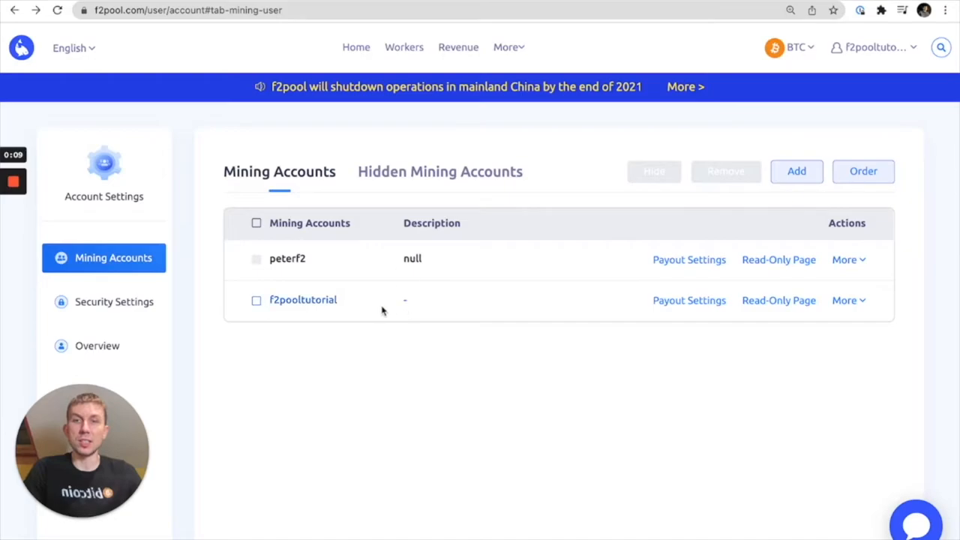
mouse_move(779, 300)
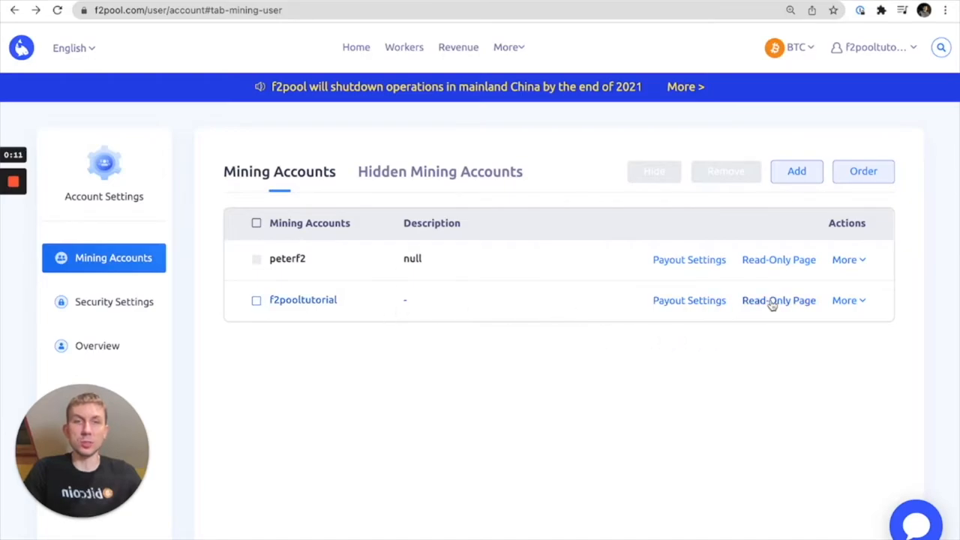
- Start a new read-only page URL for the f2pooltutorial account
click(778, 300)
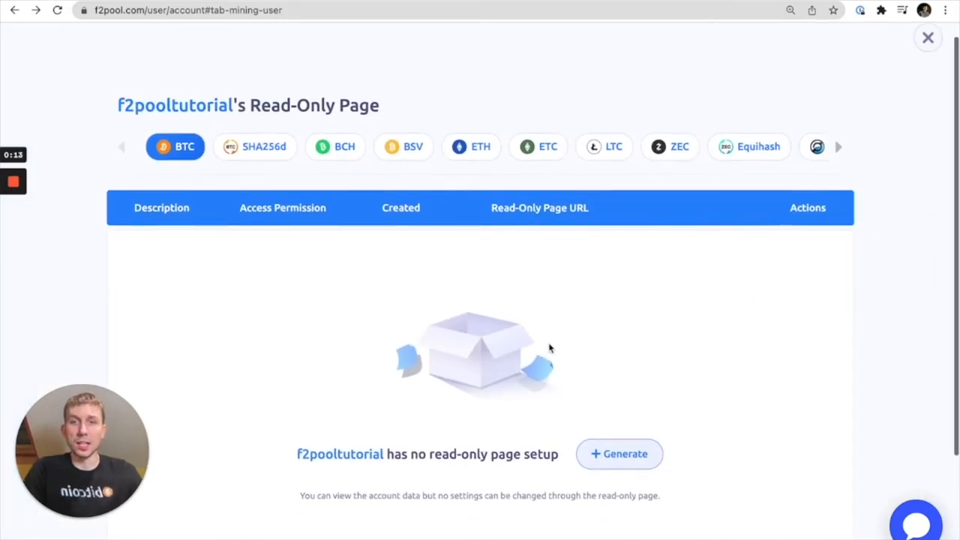
click(618, 453)
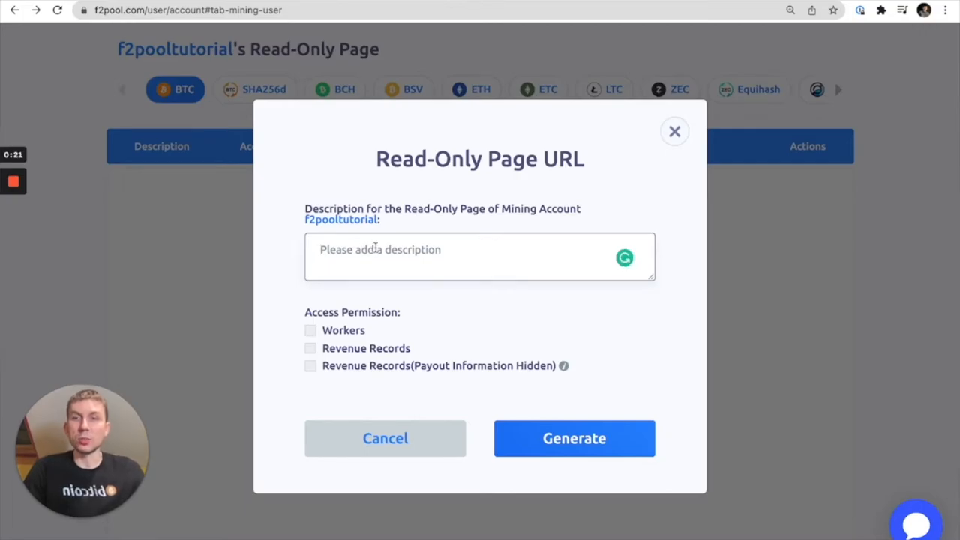
- Enter 'mining BTC' as the read-only page description
text(mi)
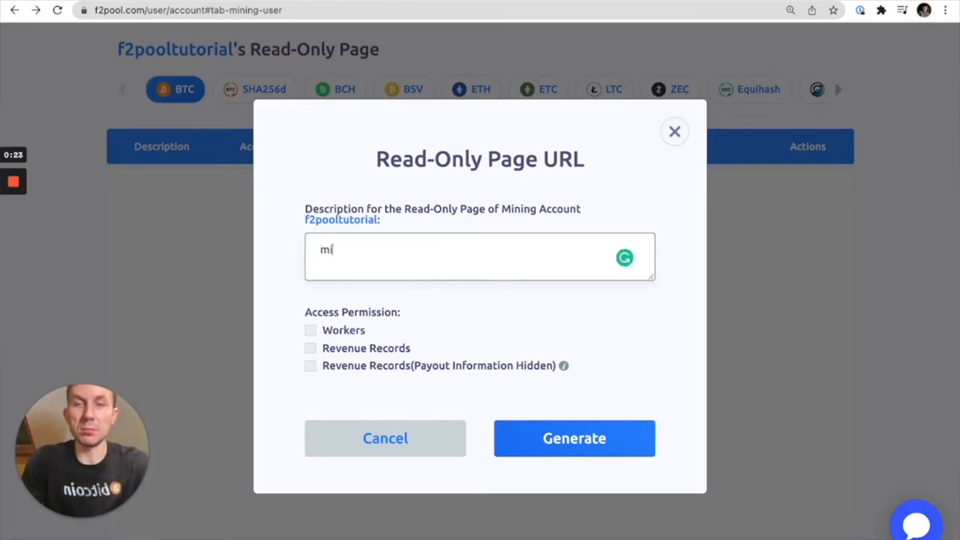
text(ning BTC)
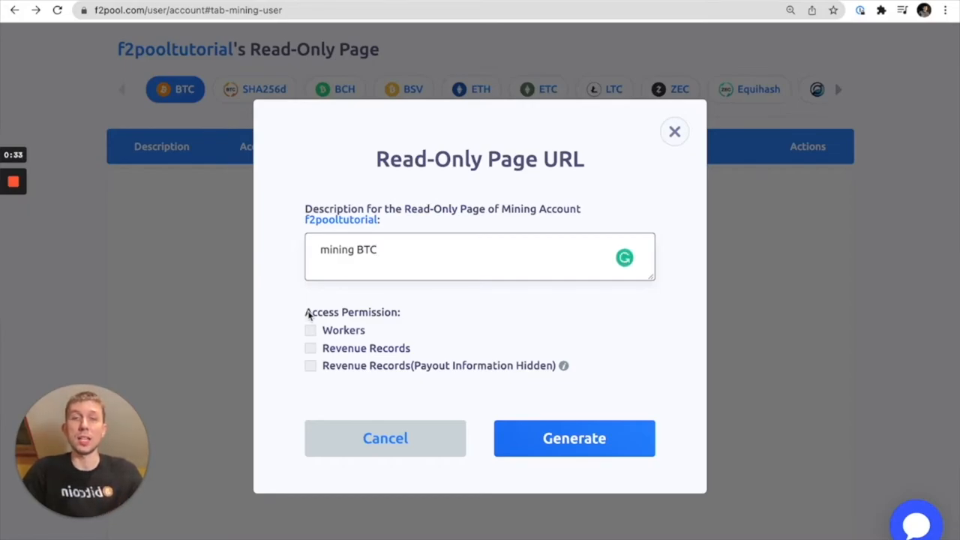
- Grant Workers and full Revenue Records access and generate the read-only page
click(309, 330)
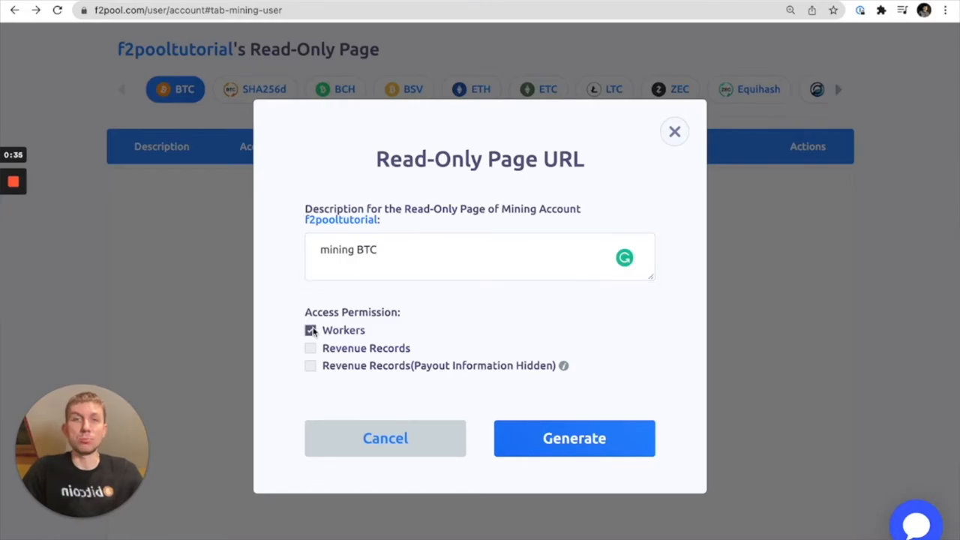
click(311, 330)
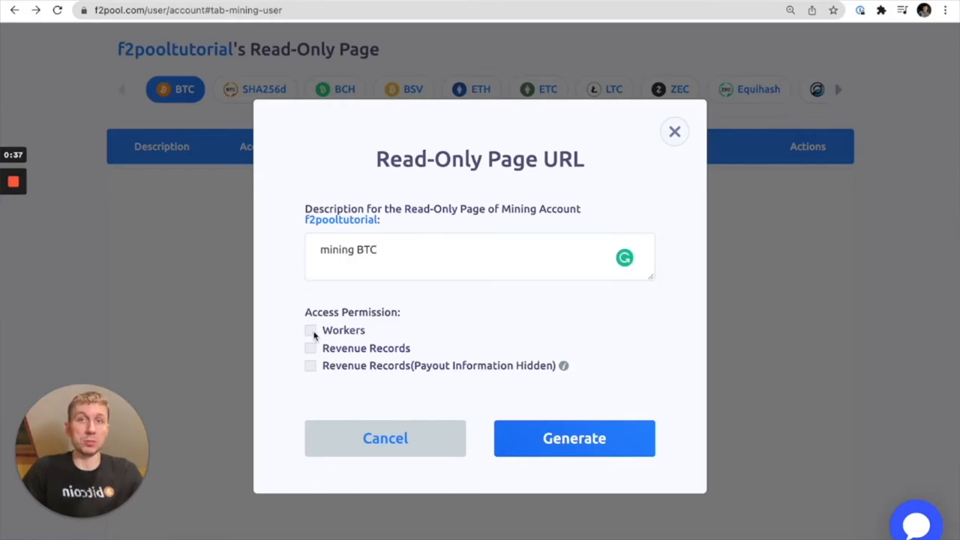
click(311, 330)
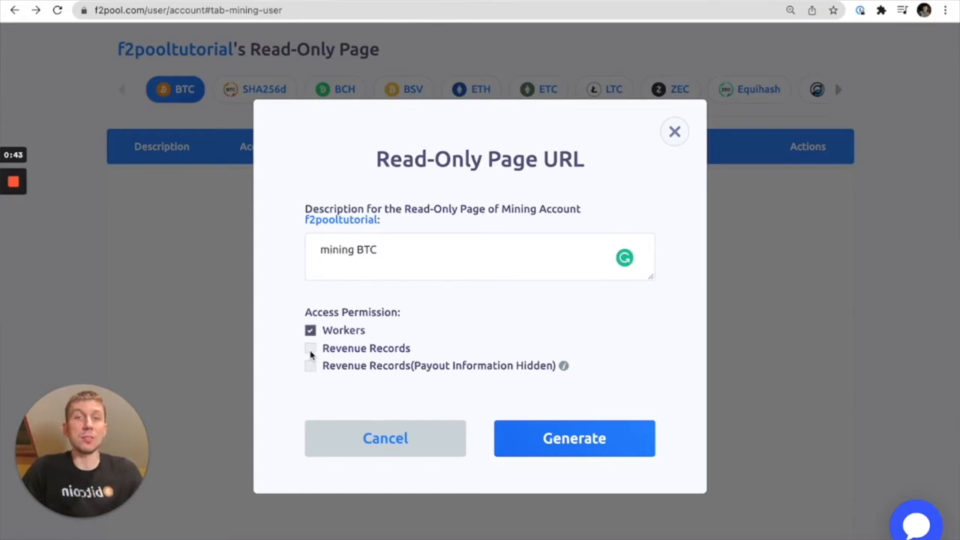
click(309, 348)
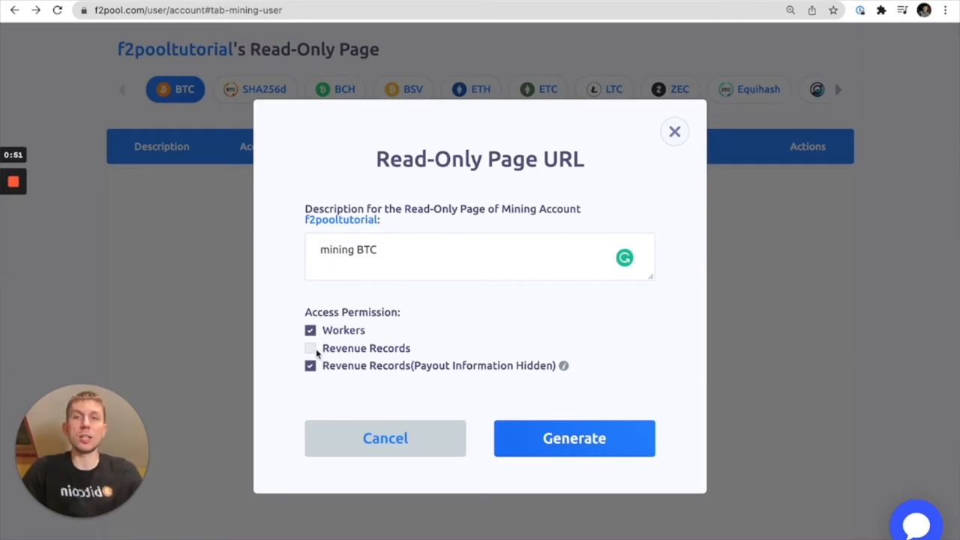
click(309, 348)
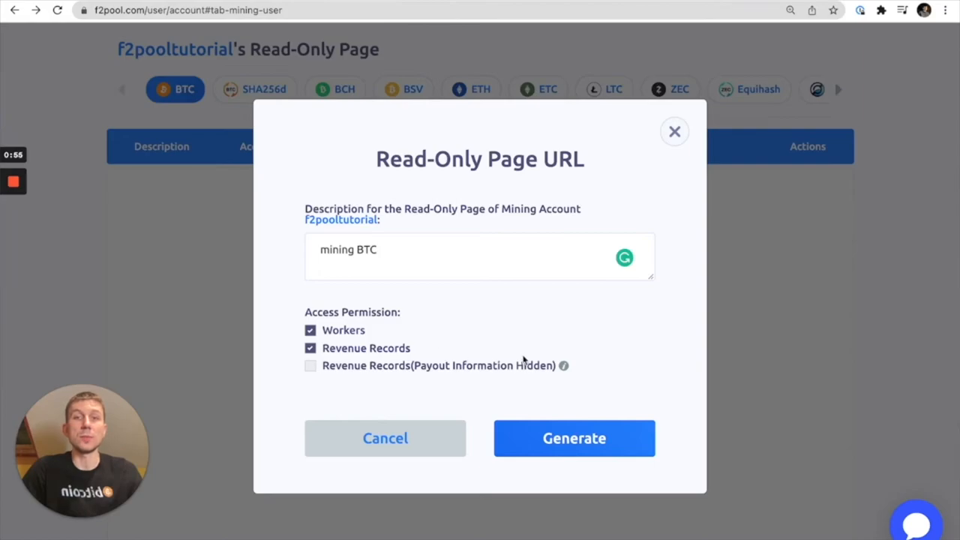
click(573, 438)
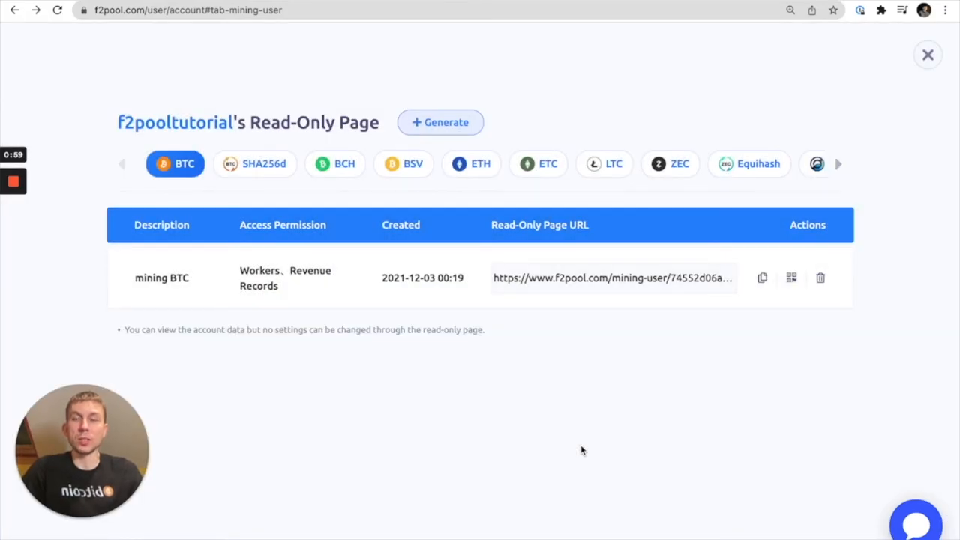
mouse_move(577, 376)
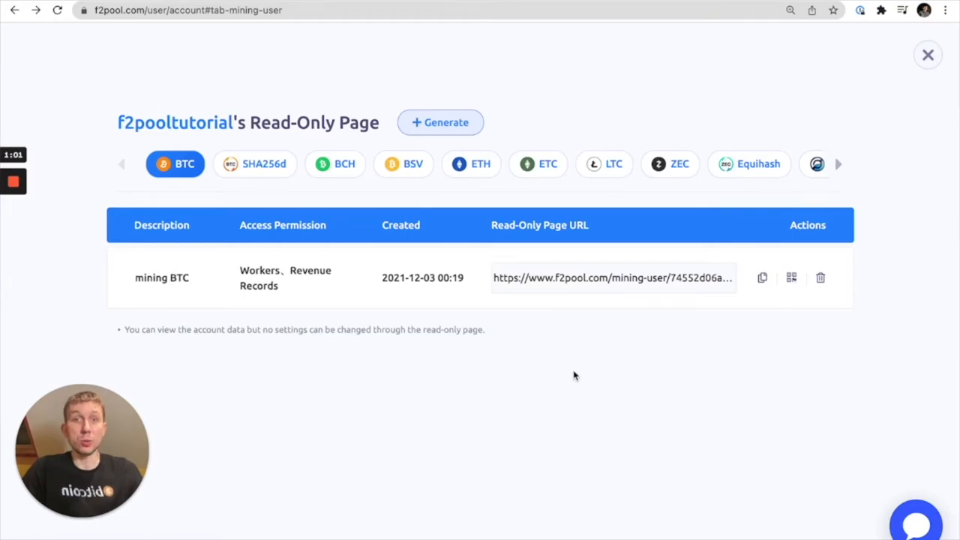
mouse_move(660, 272)
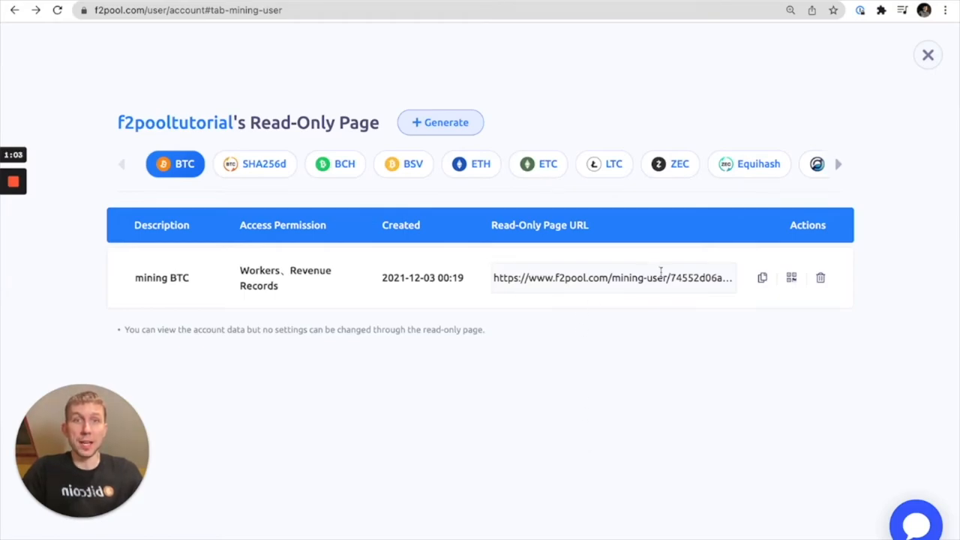
- Copy the mining BTC read-only URL and open it in the browser
click(762, 278)
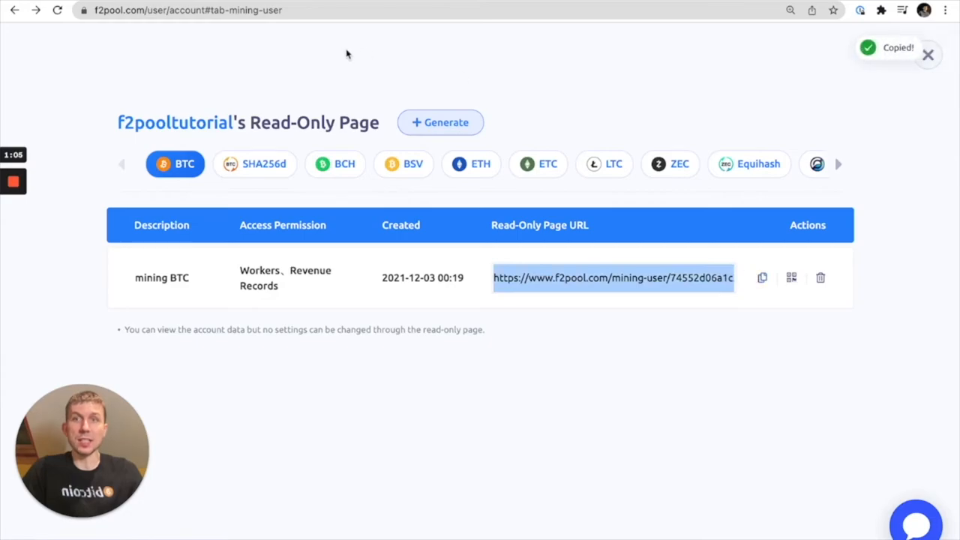
click(187, 9)
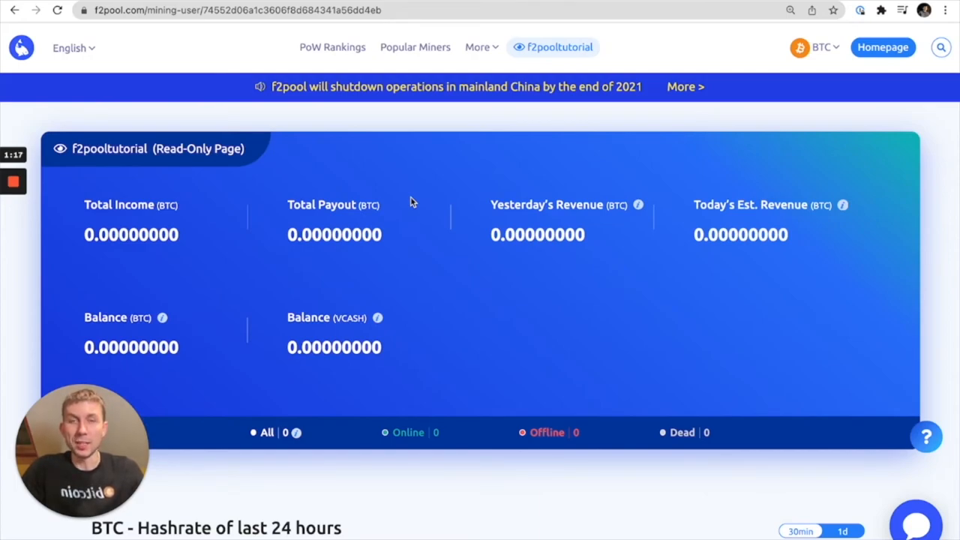
mouse_move(421, 195)
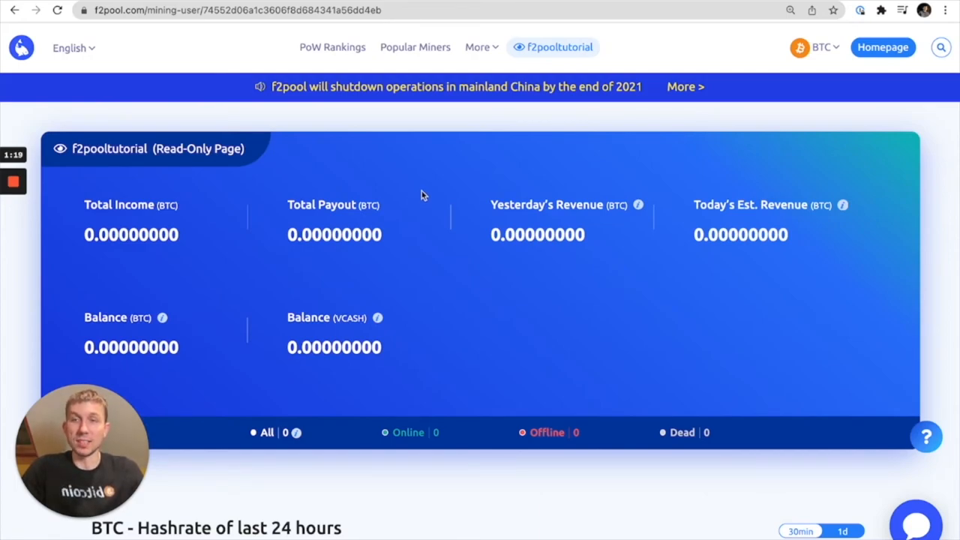